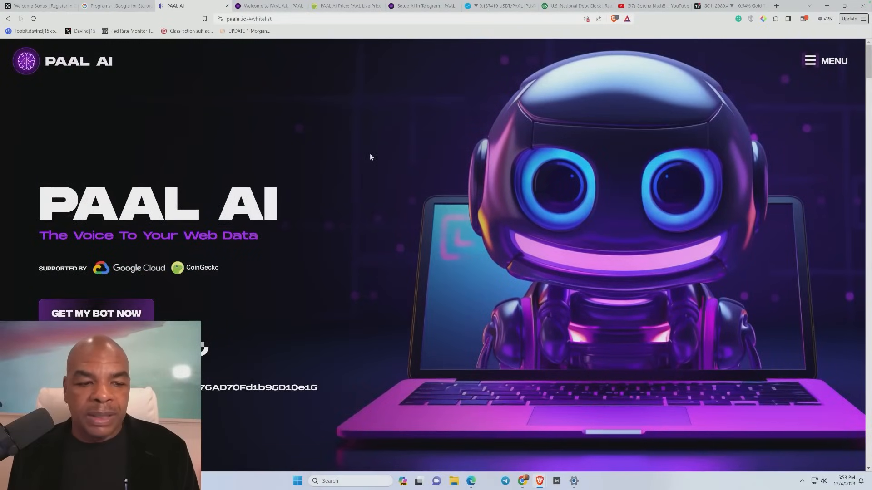
View the Google for Startups Programs page, then return to the PAAL AI site's tokenomics section.
scroll(down, 3)
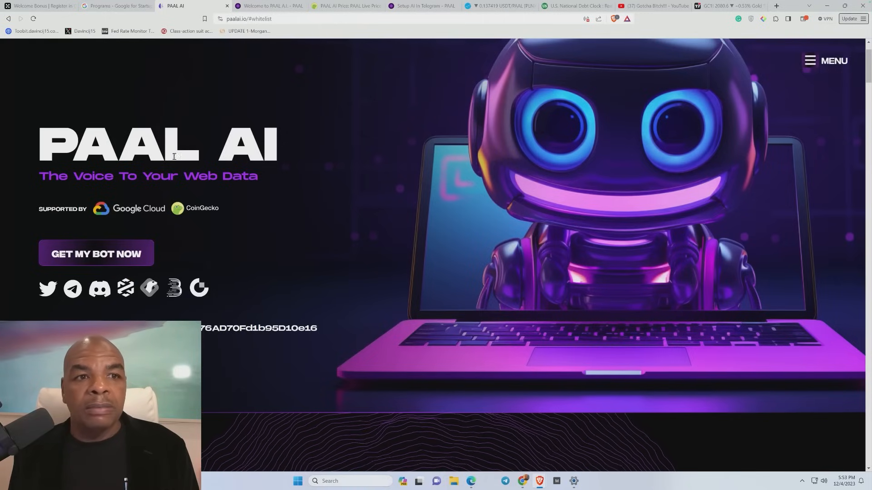
click(115, 6)
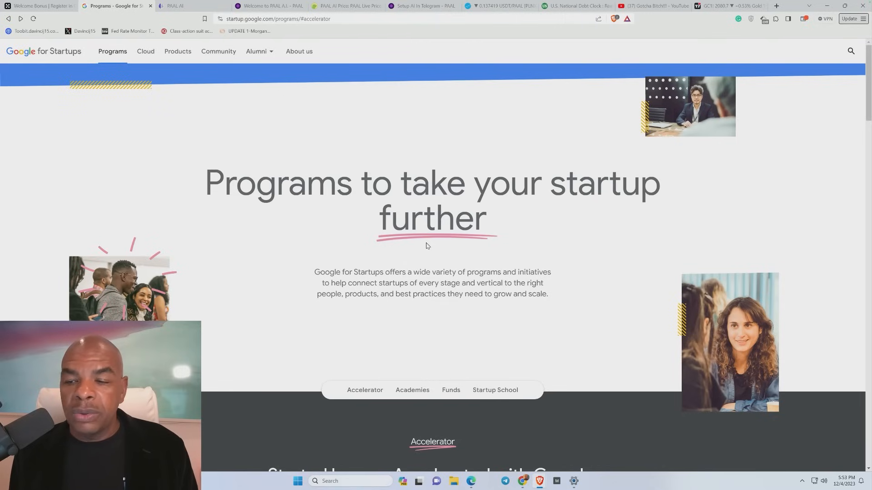
mouse_move(361, 164)
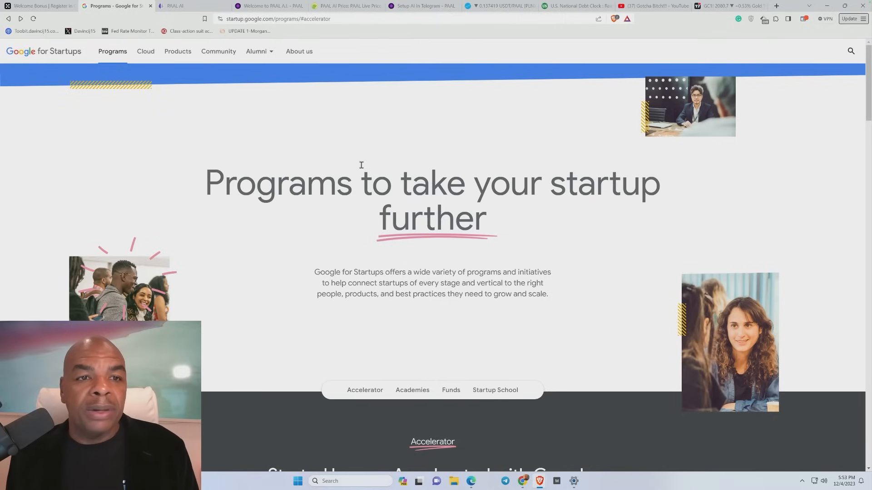
click(189, 5)
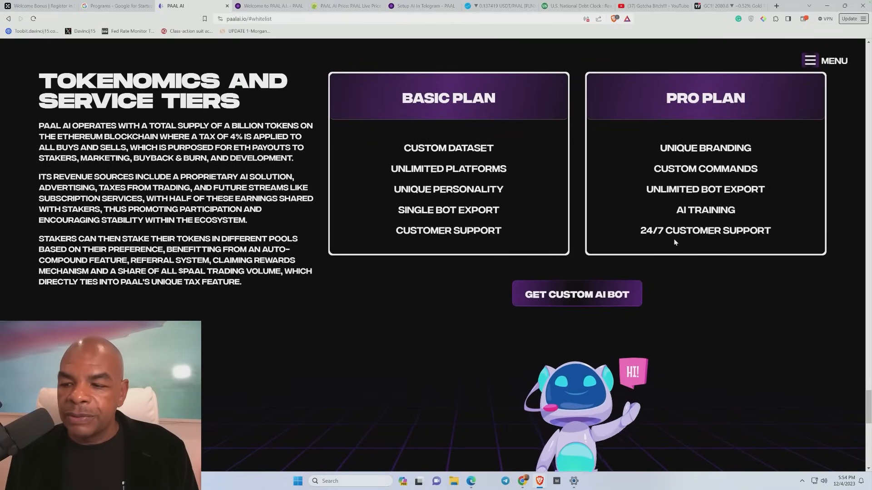
mouse_move(670, 277)
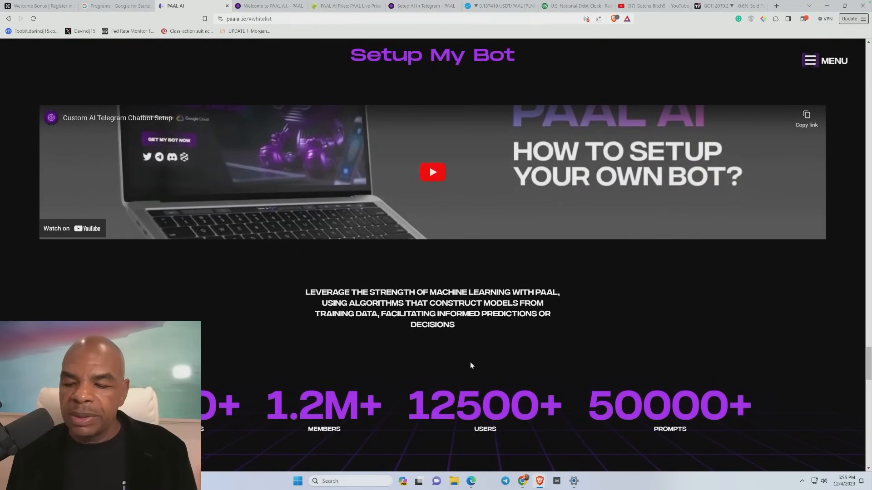
mouse_move(452, 353)
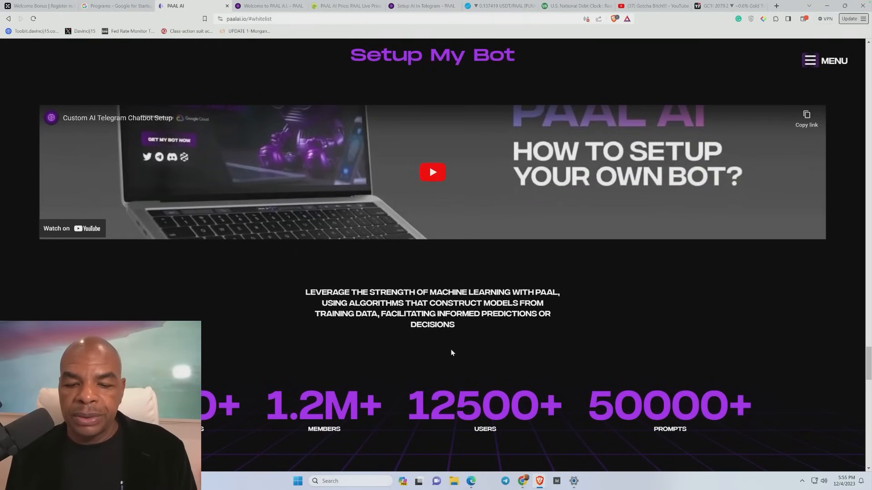
Scroll to the Setup My Bot video and the members, users and prompts statistics.
scroll(down, 3)
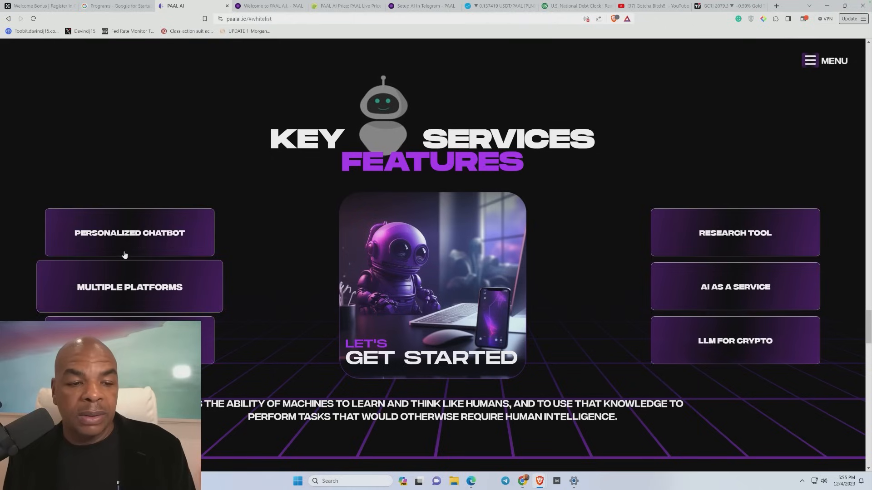
mouse_move(133, 244)
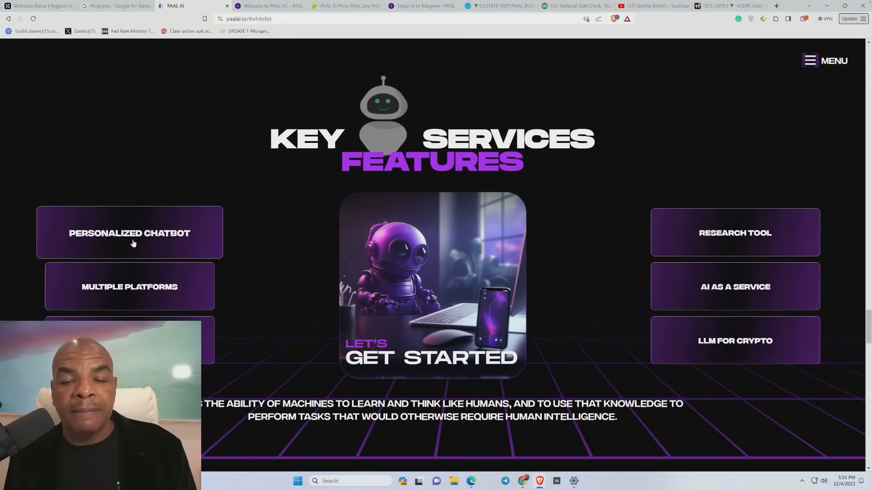
mouse_move(157, 279)
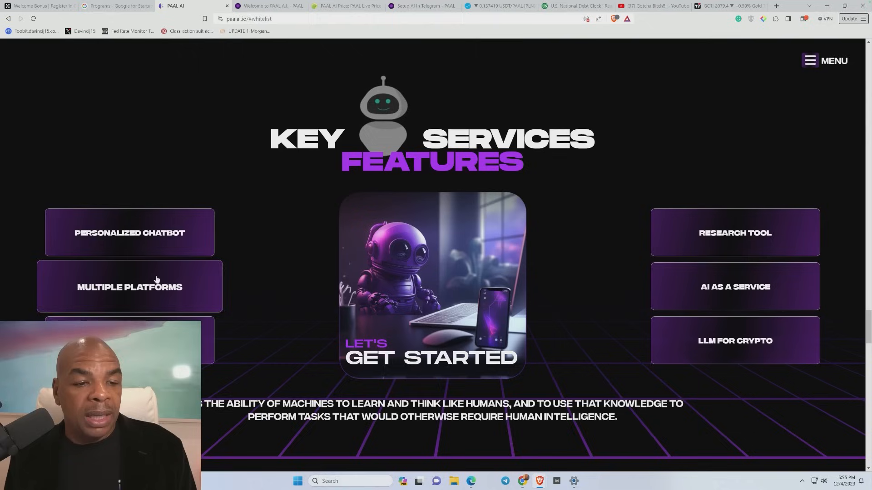
mouse_move(129, 287)
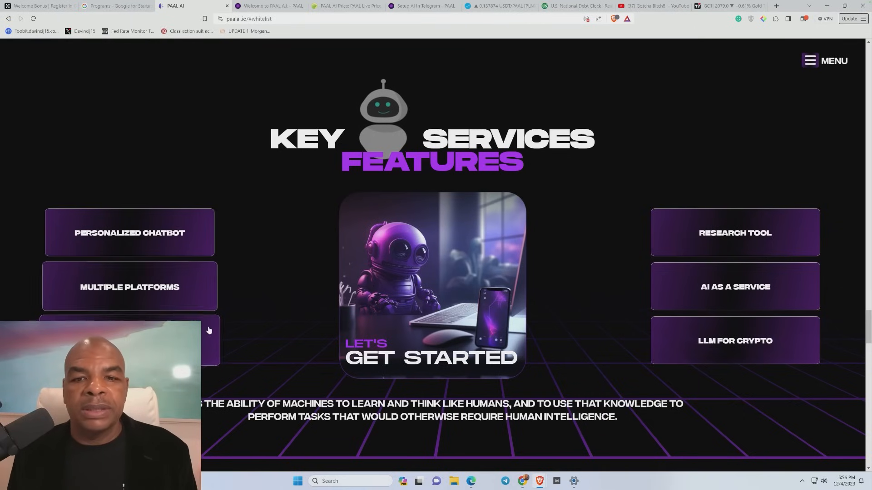
Scroll to the Key Services Features list: chatbot, platforms, research tool, LLM for crypto.
scroll(down, 3)
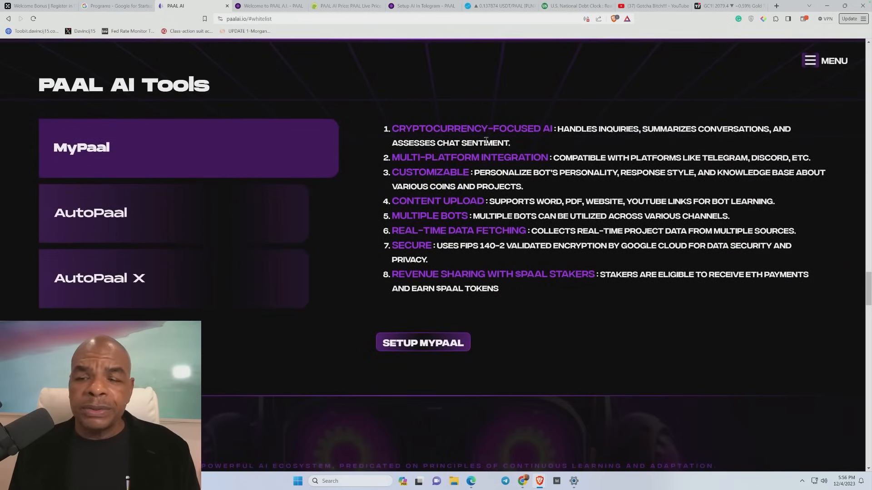
mouse_move(657, 141)
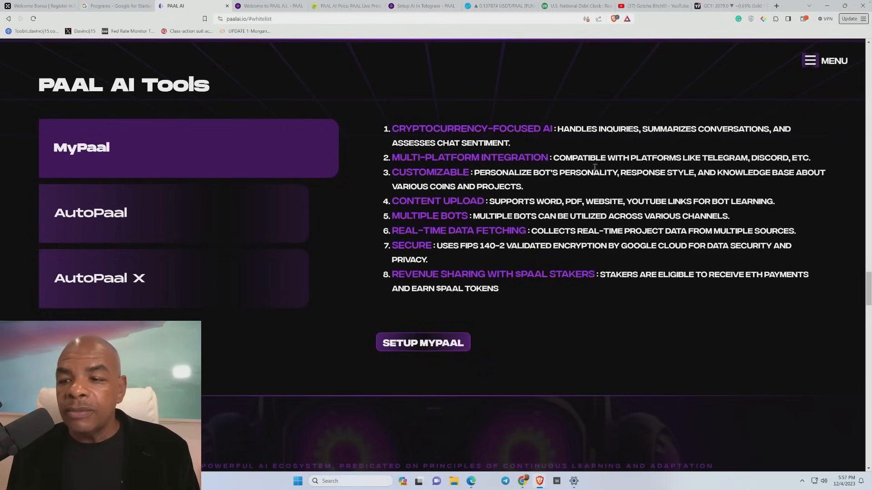
mouse_move(487, 196)
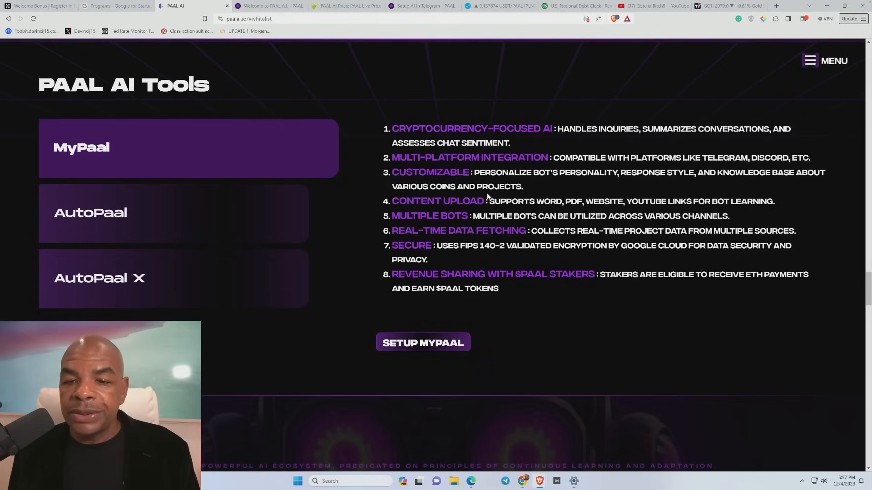
mouse_move(453, 217)
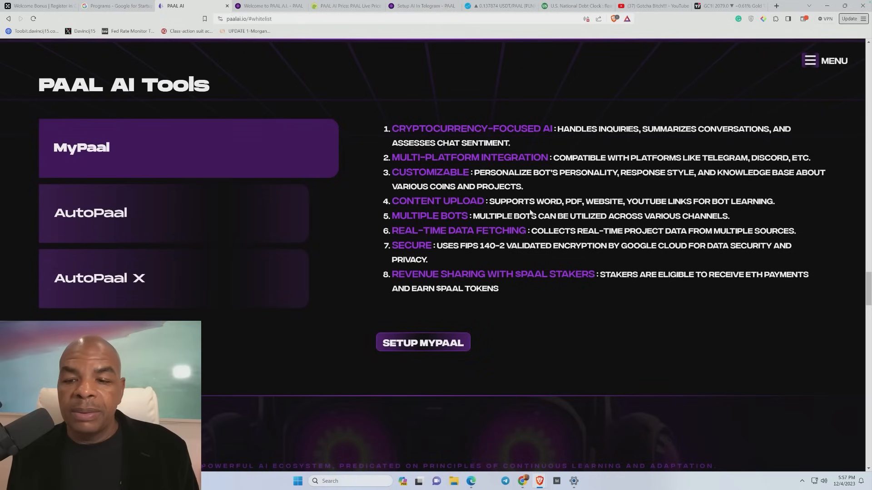
mouse_move(567, 209)
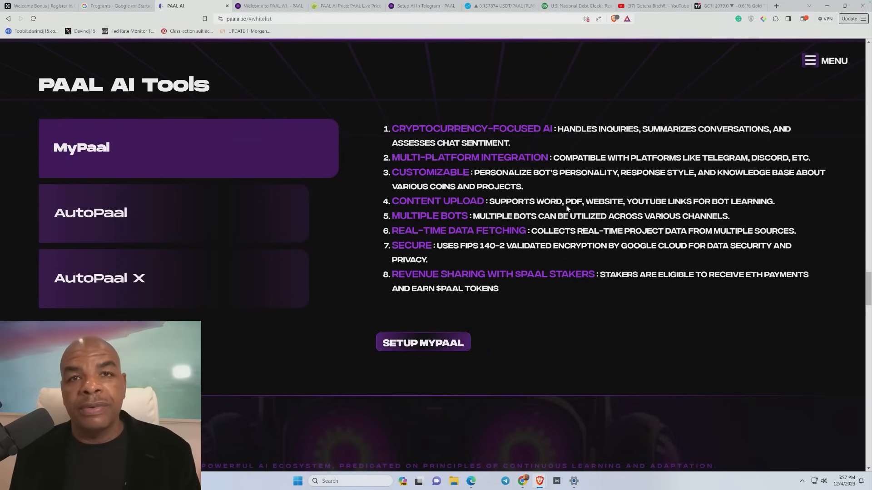
mouse_move(624, 204)
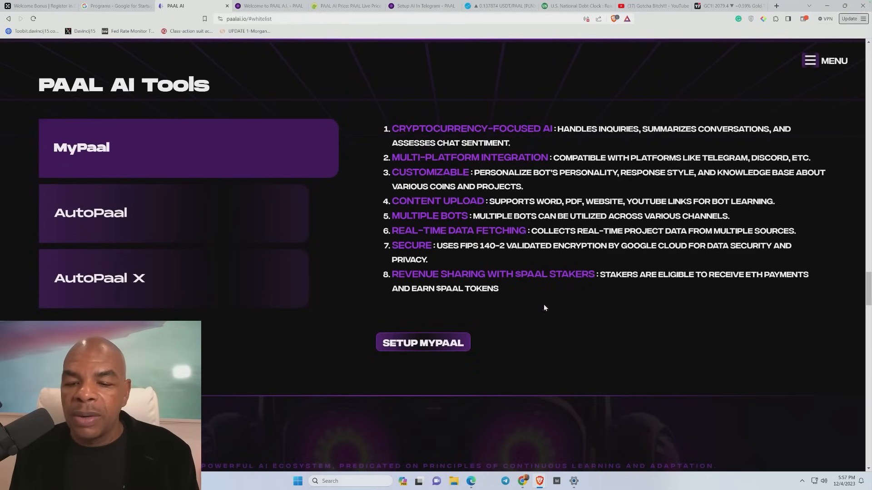
mouse_move(692, 257)
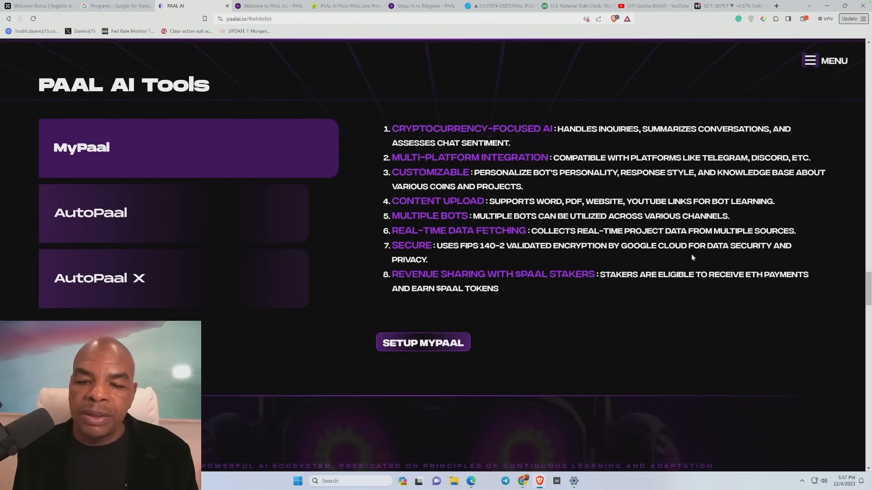
mouse_move(620, 293)
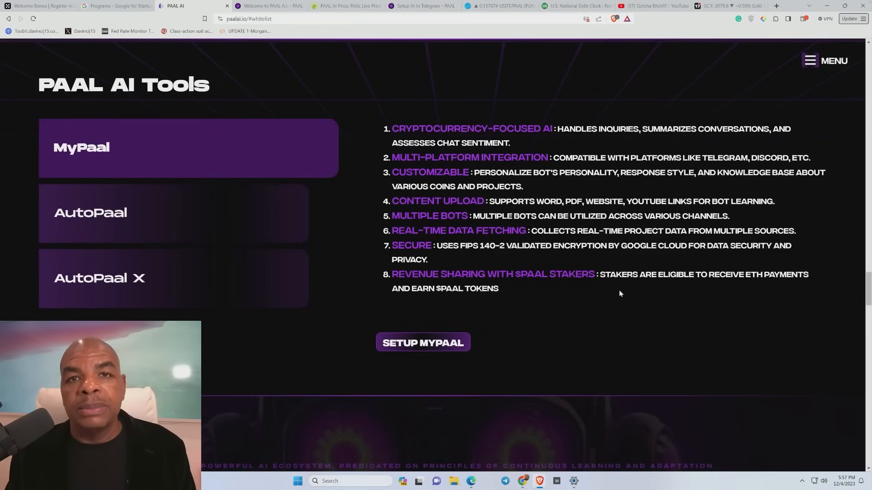
mouse_move(628, 288)
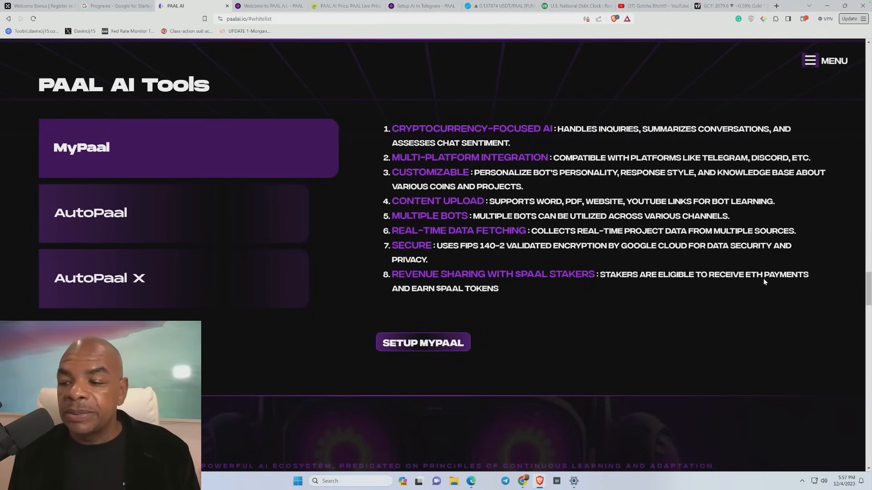
mouse_move(450, 305)
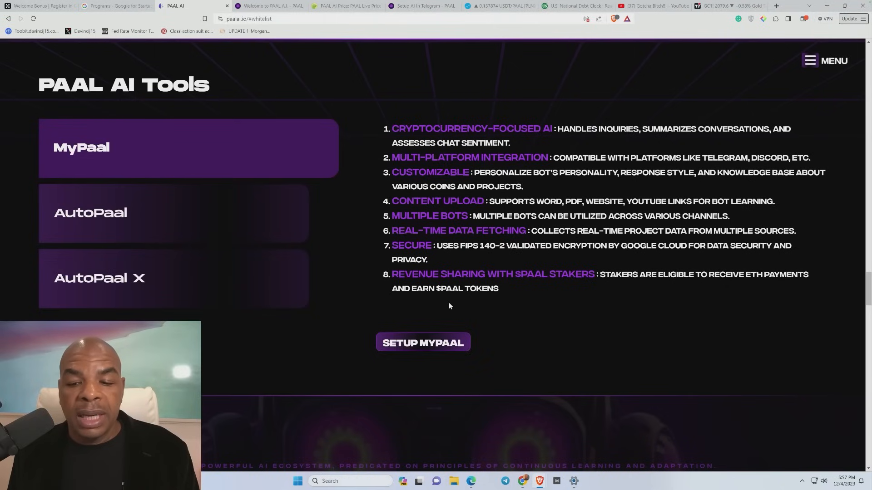
mouse_move(433, 351)
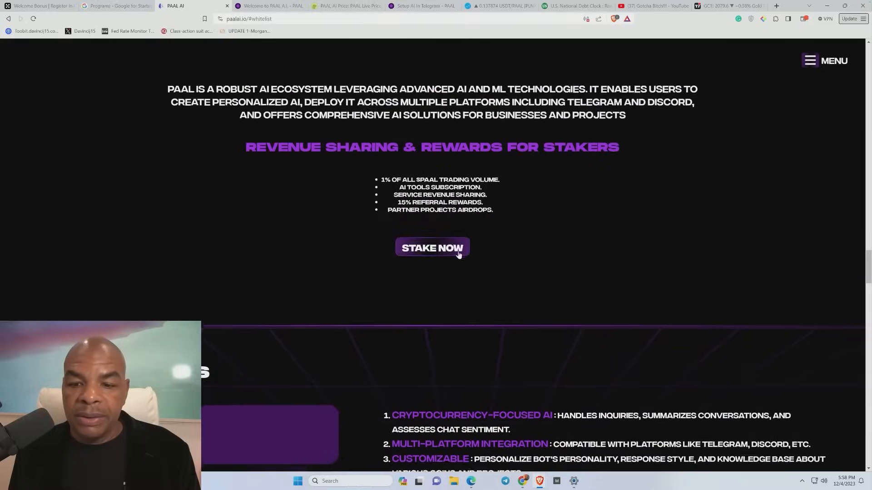
click(432, 248)
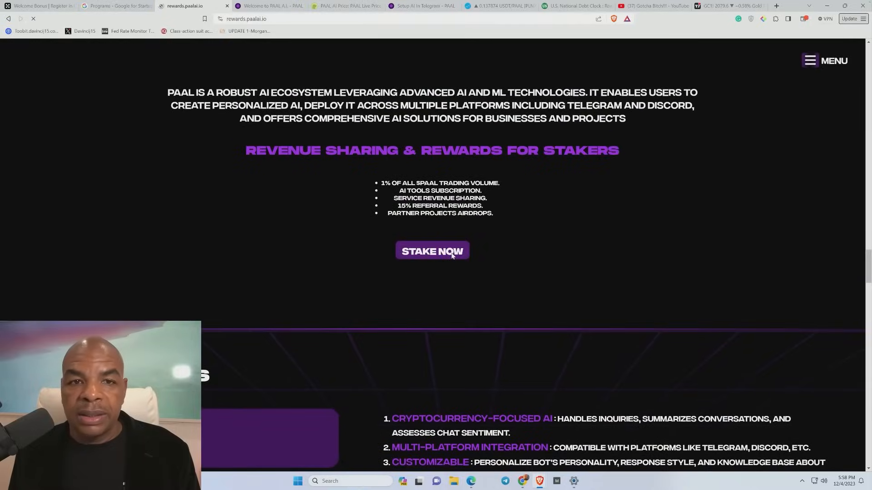
click(432, 250)
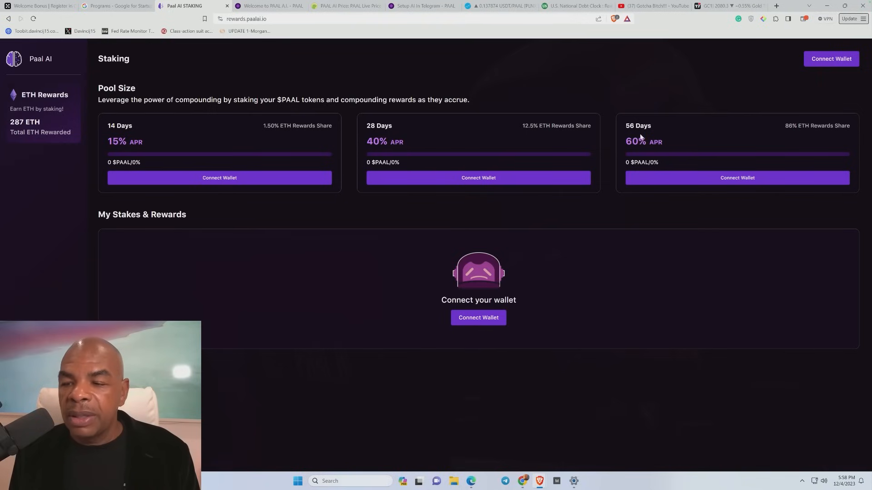
mouse_move(610, 196)
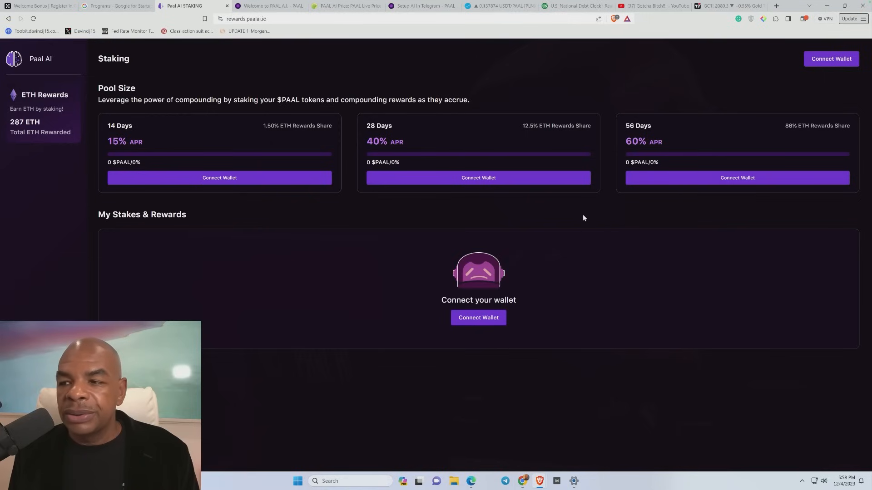
mouse_move(142, 137)
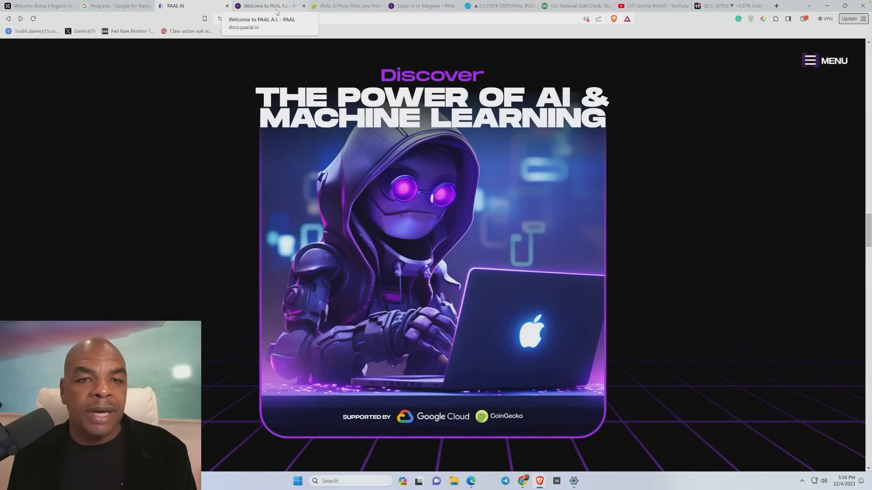
Read through the Setup AI In Telegram guide in the docs, then move to the Paal Mobile App page.
click(270, 6)
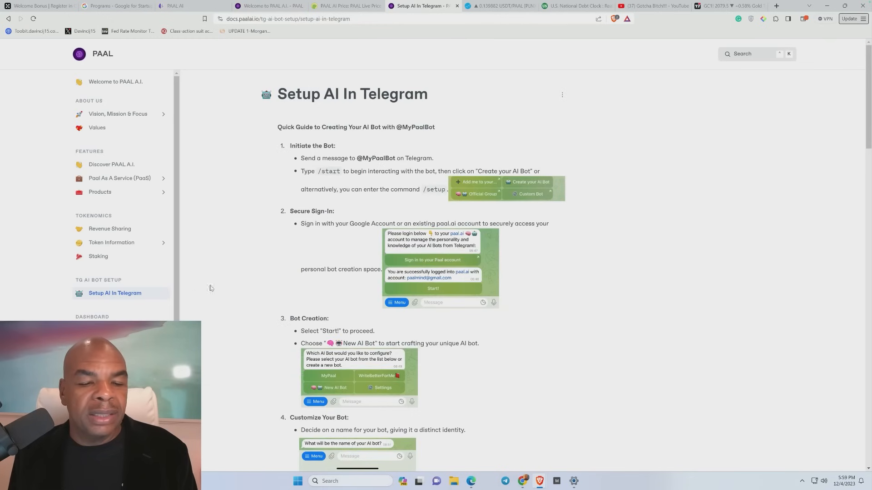
scroll(down, 3)
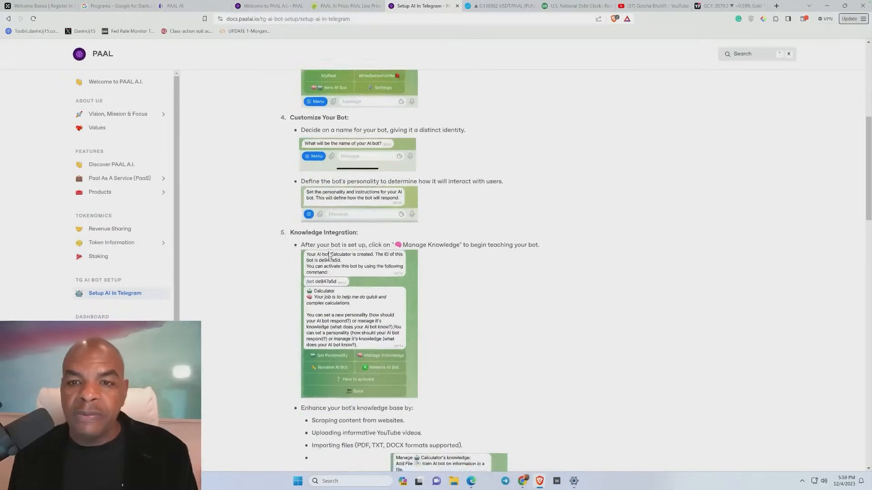
scroll(down, 3)
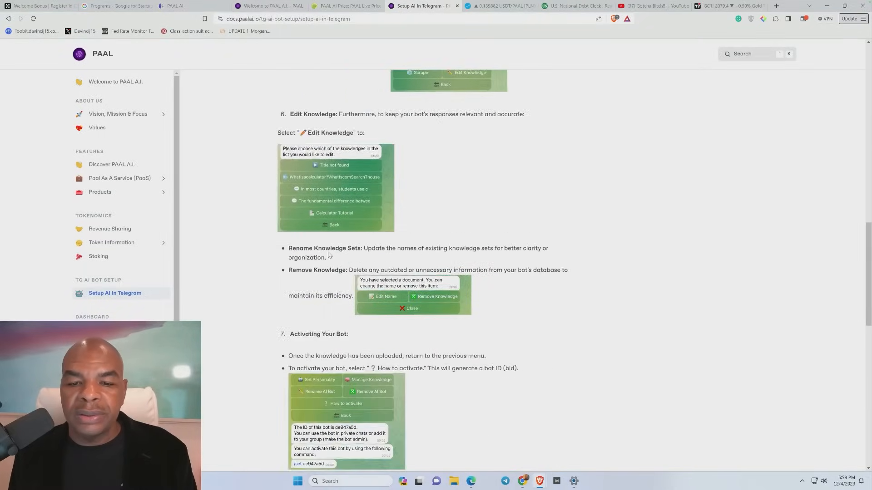
scroll(down, 3)
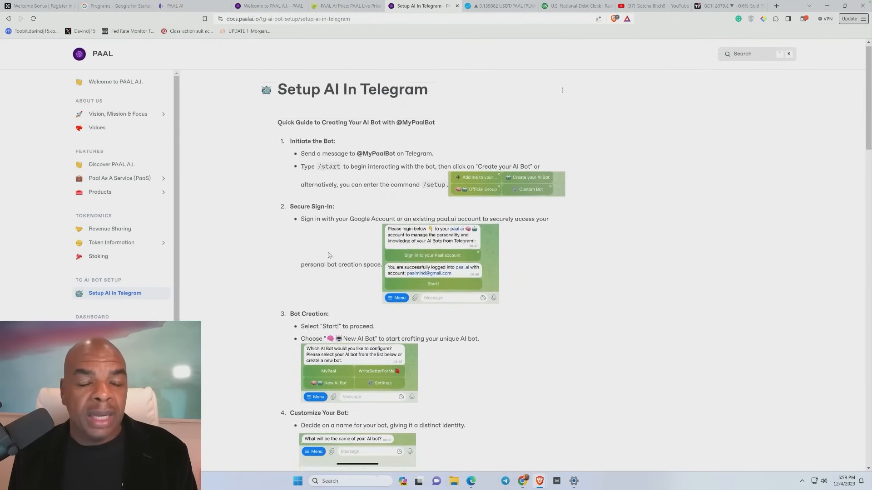
scroll(down, 3)
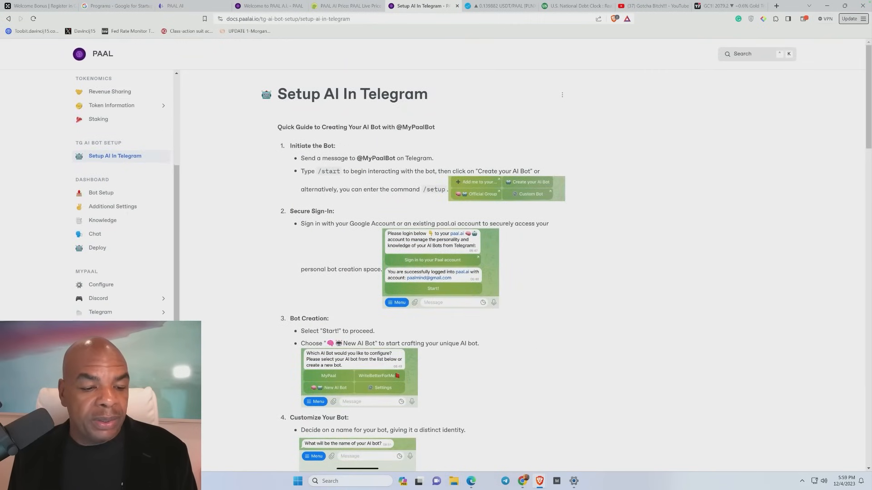
click(270, 6)
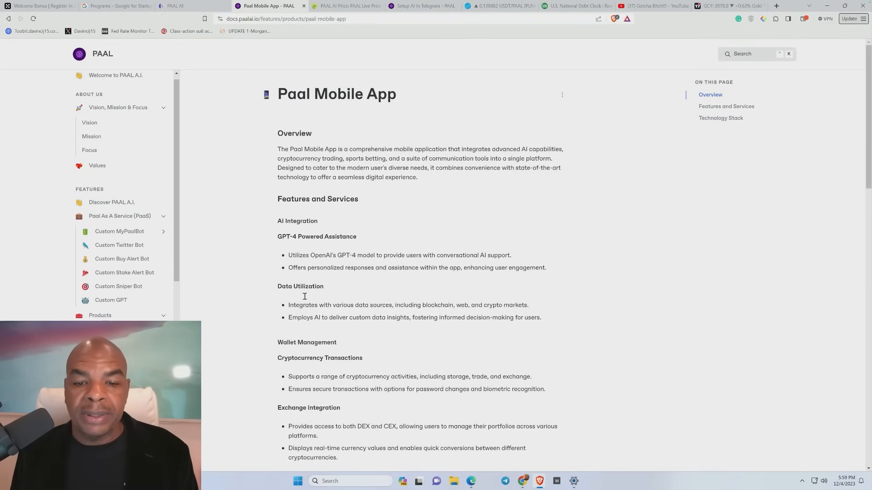
Read the Paal Mobile App features, then switch to the CoinGecko PAAL AI price page.
scroll(down, 3)
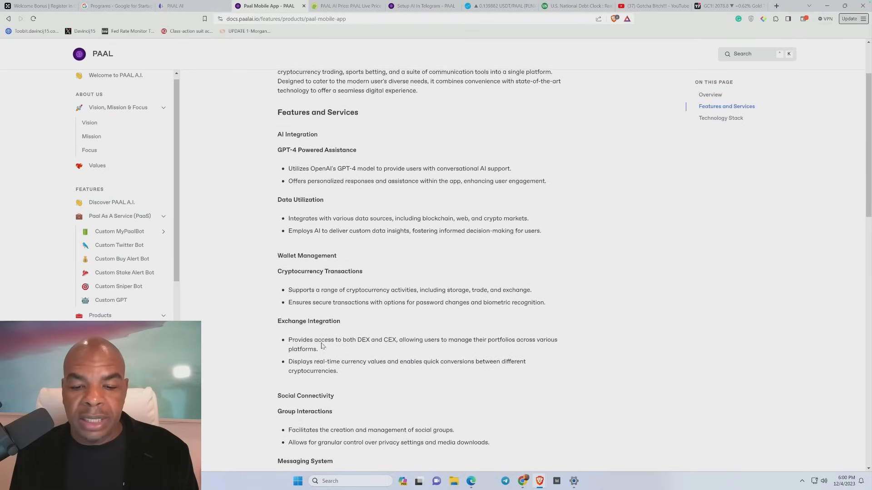
scroll(down, 3)
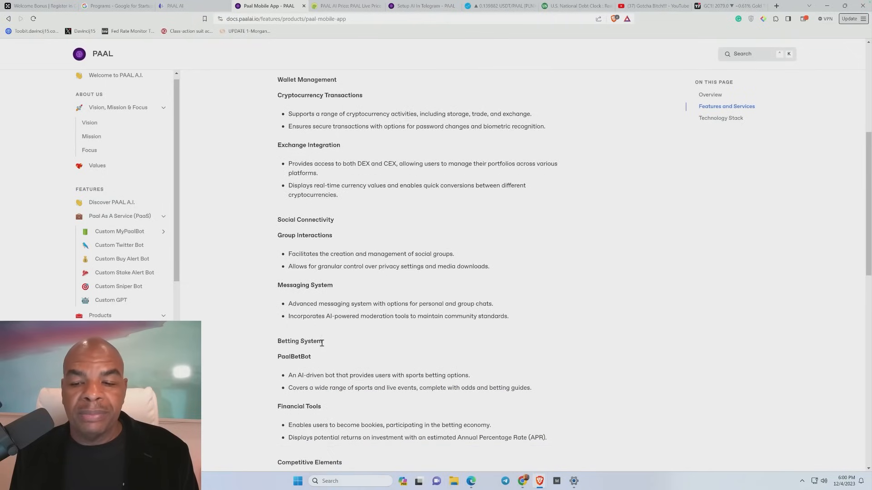
scroll(down, 3)
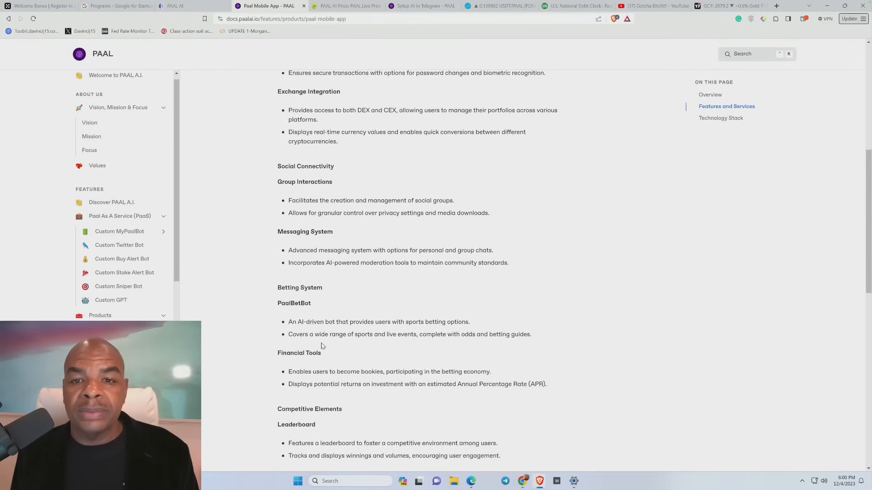
scroll(down, 3)
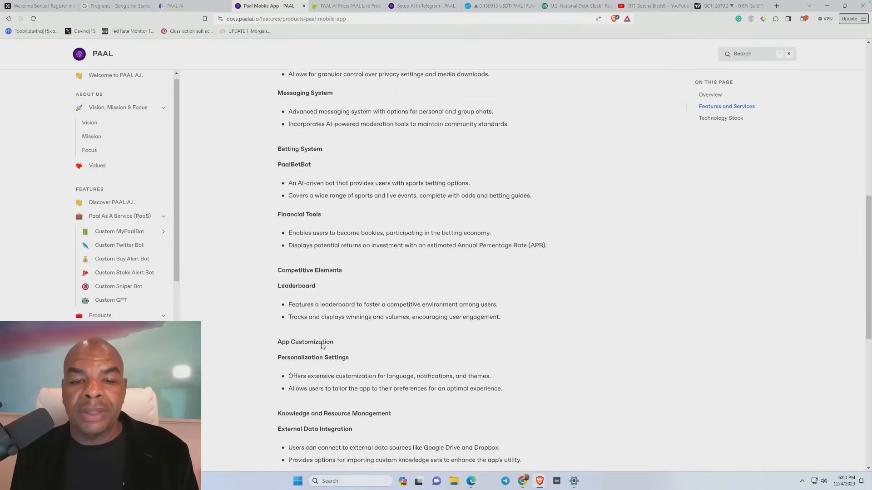
scroll(down, 3)
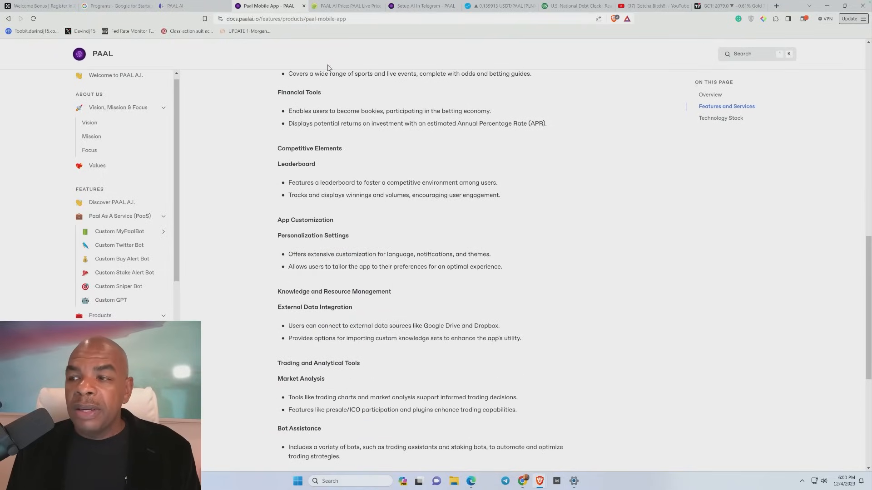
click(348, 6)
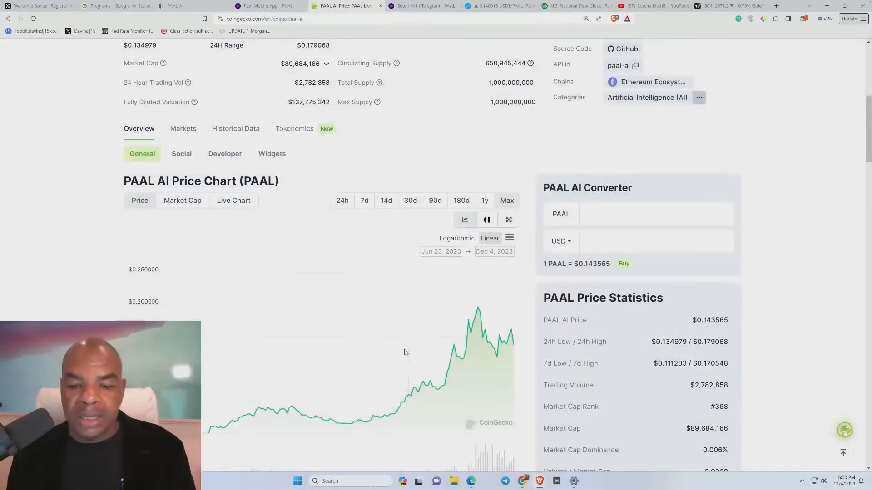
scroll(down, 3)
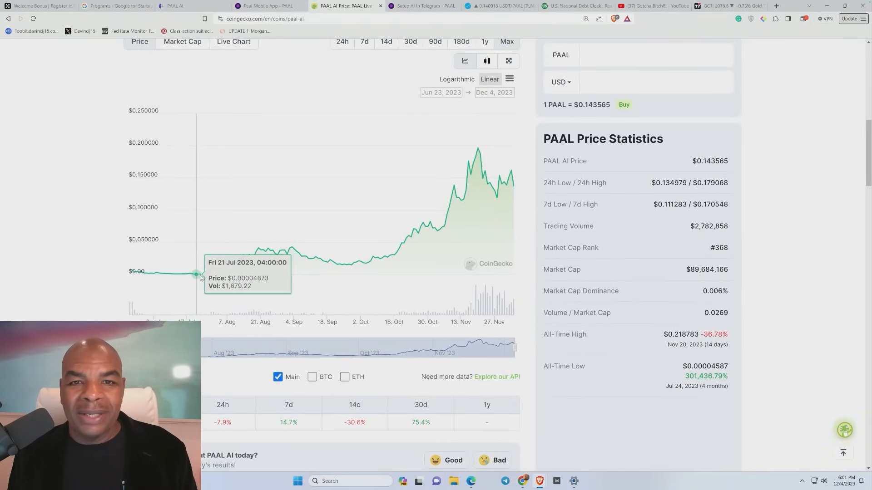
mouse_move(342, 265)
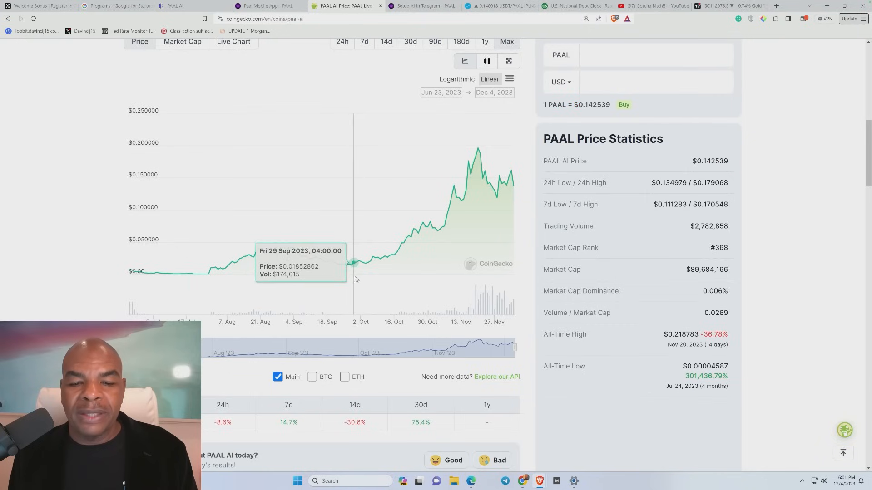
mouse_move(482, 212)
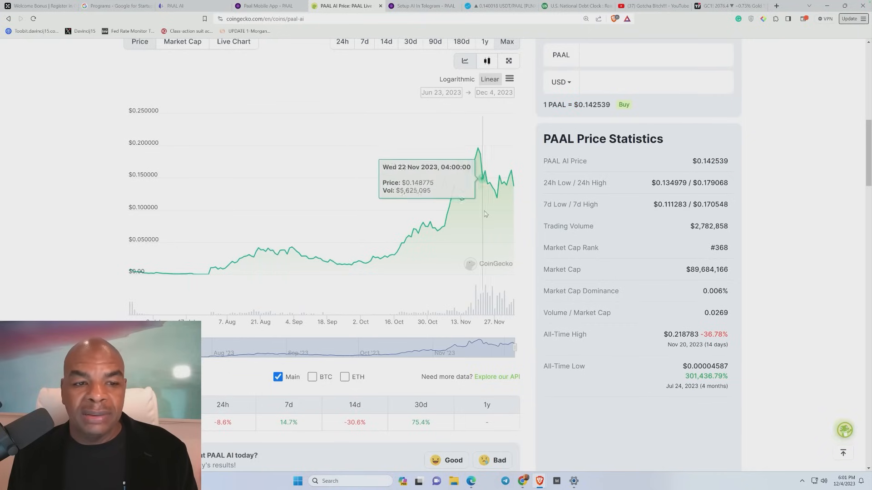
mouse_move(512, 186)
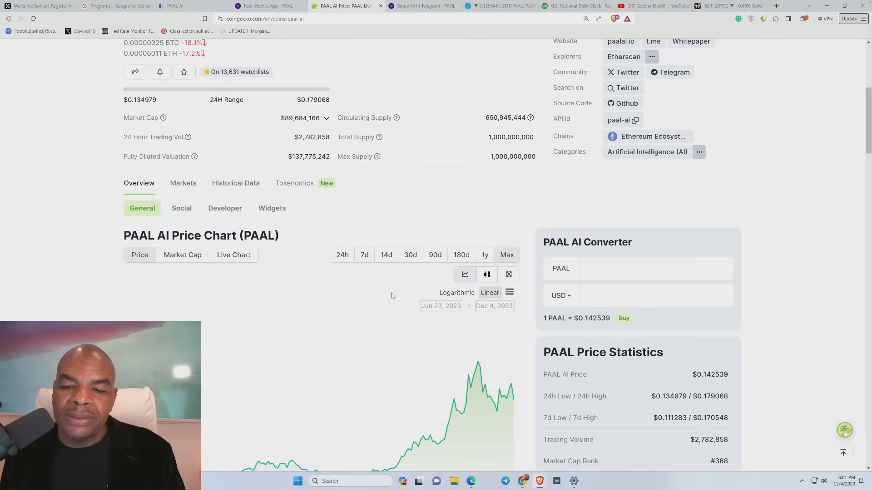
scroll(down, 3)
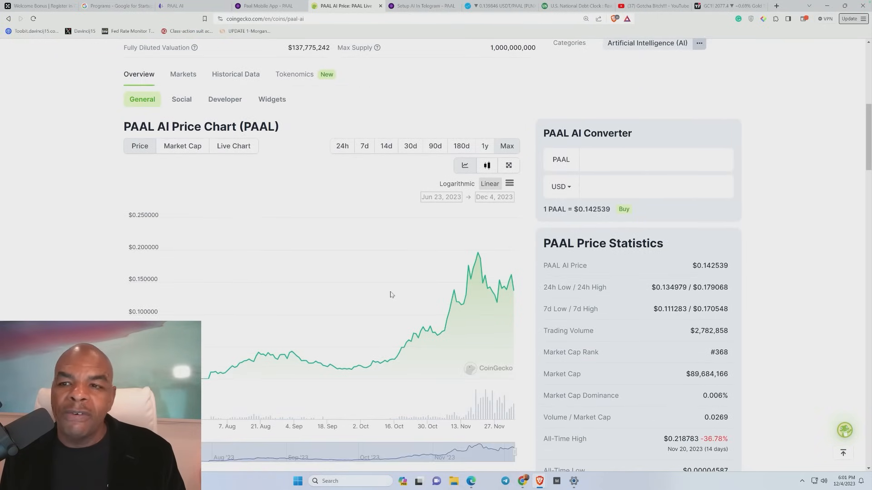
scroll(down, 3)
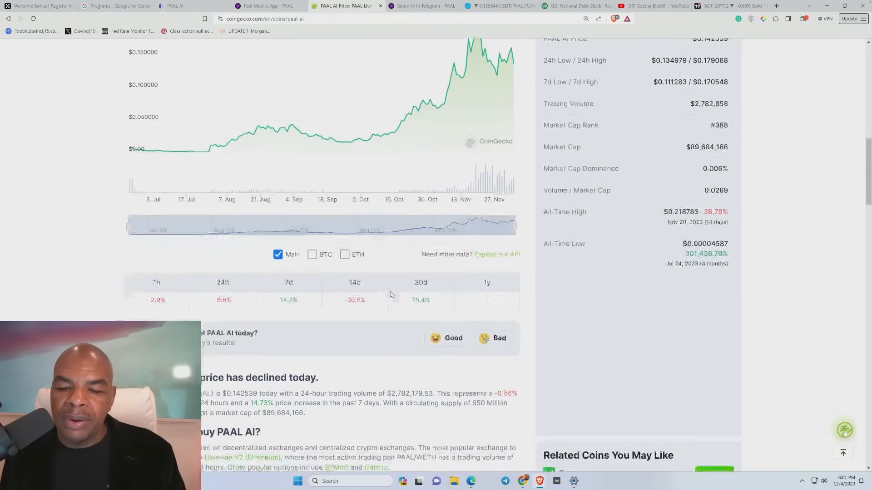